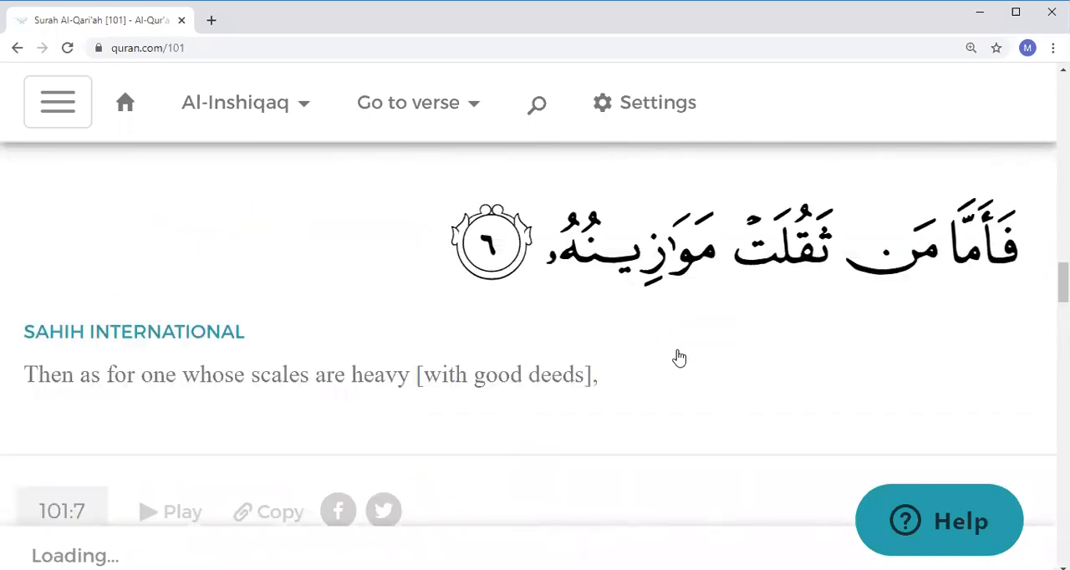
scroll("up", 3)
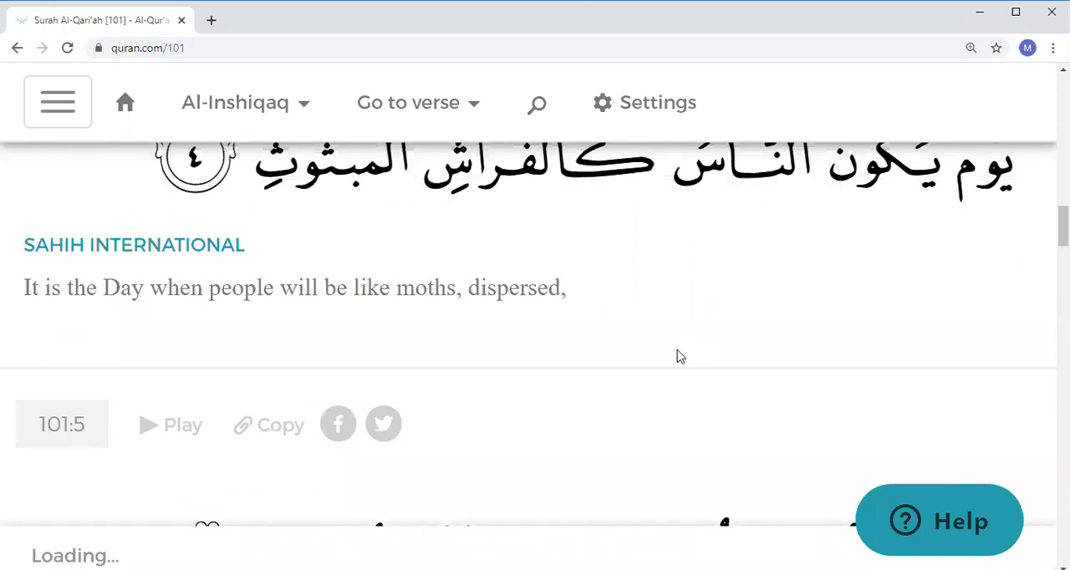
scroll("up", 3)
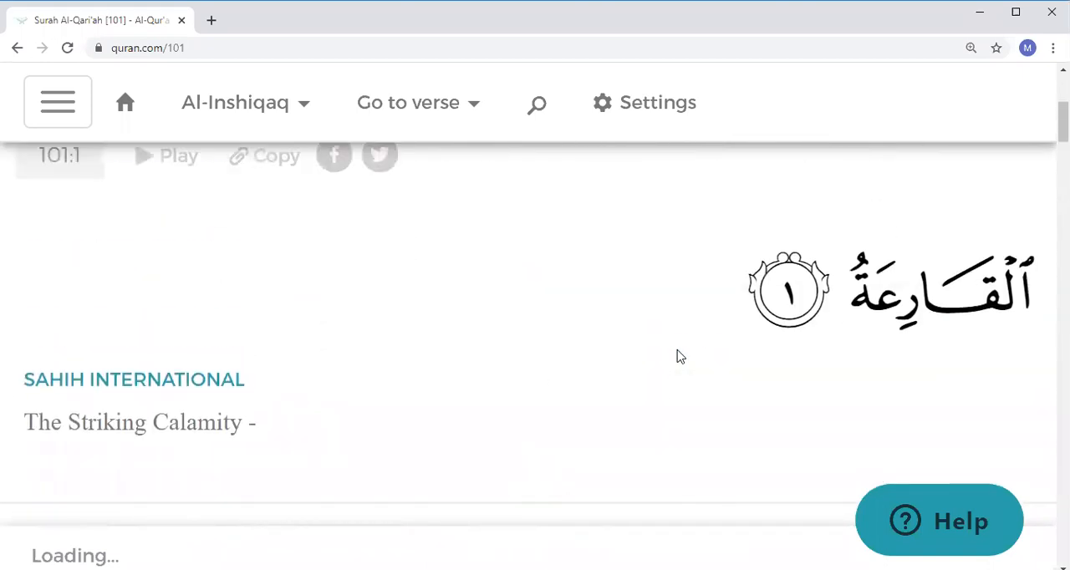
scroll("down", 3)
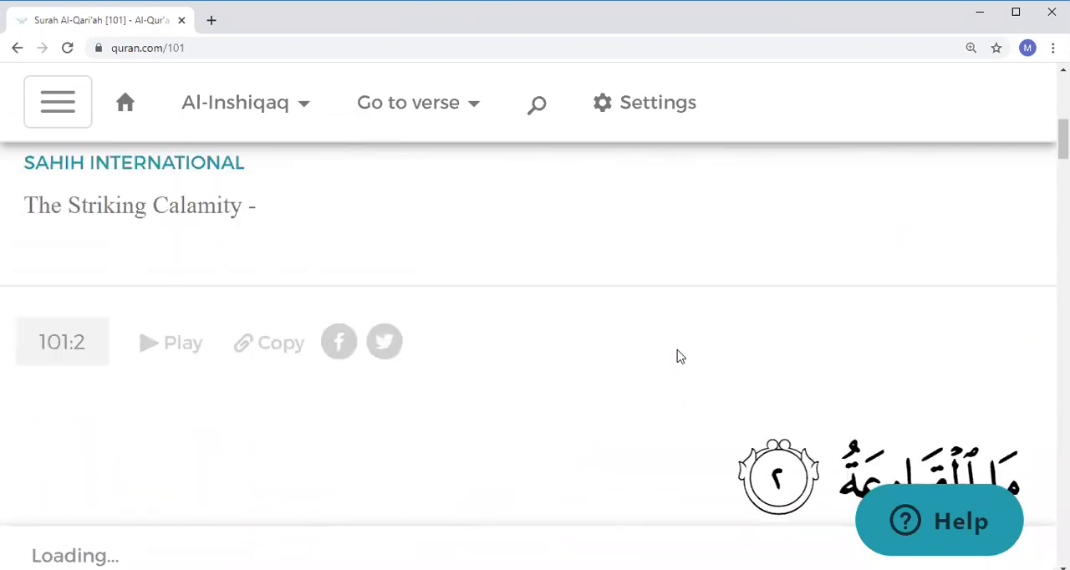
scroll("down", 3)
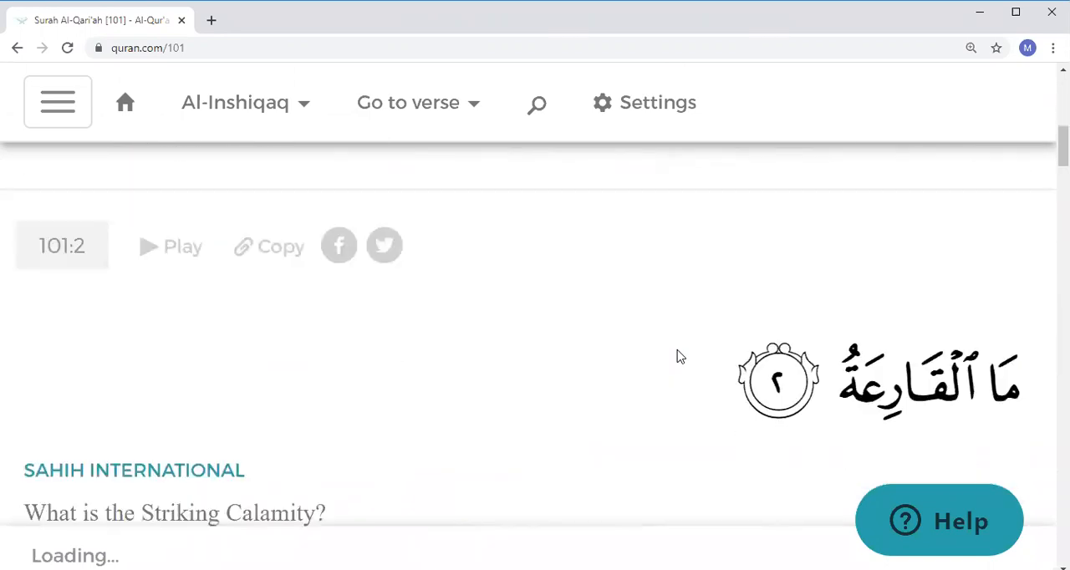
scroll("down", 3)
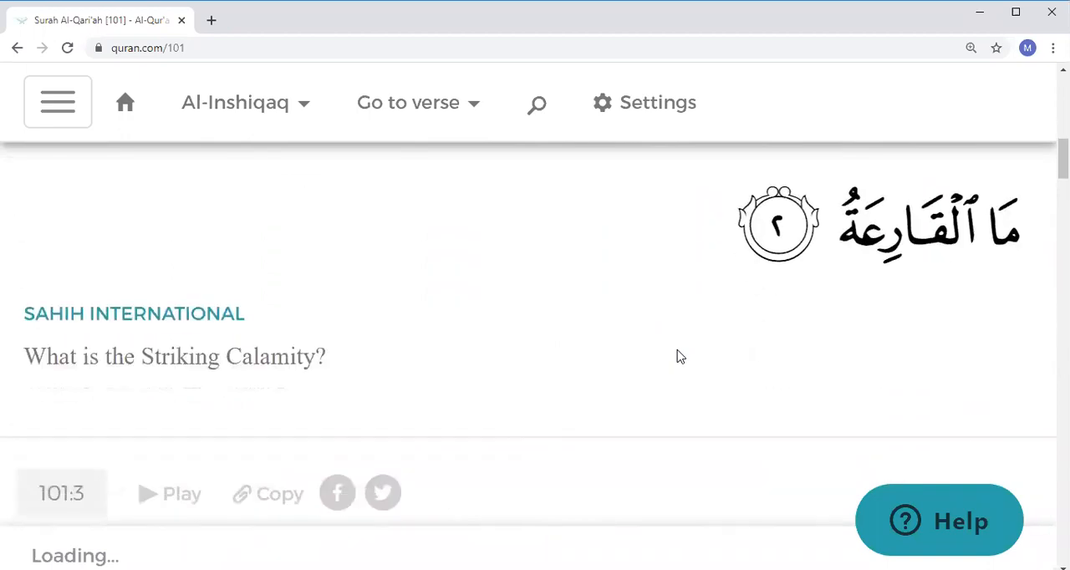
scroll("down", 3)
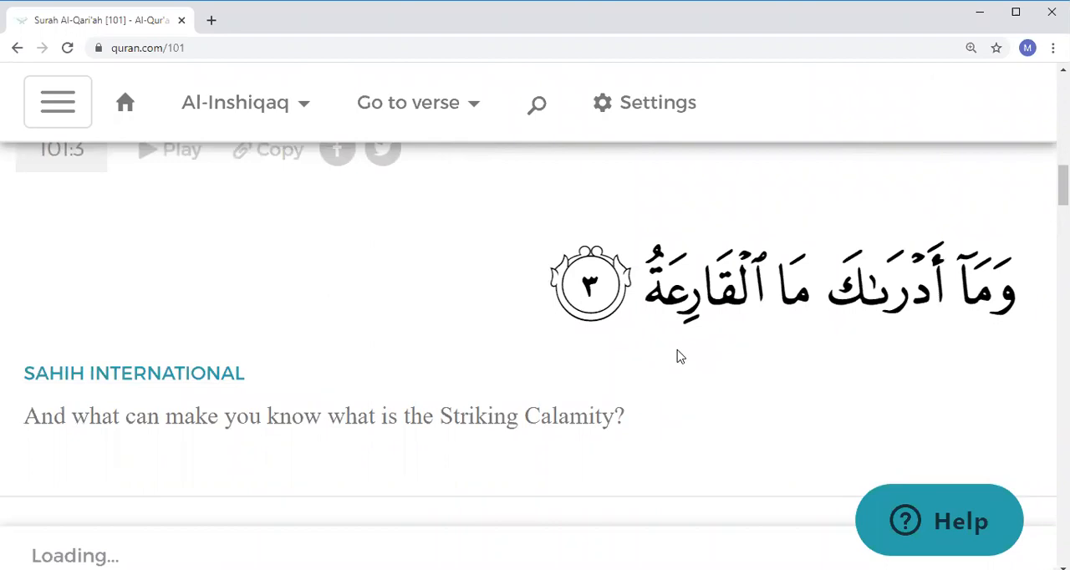
scroll("down", 3)
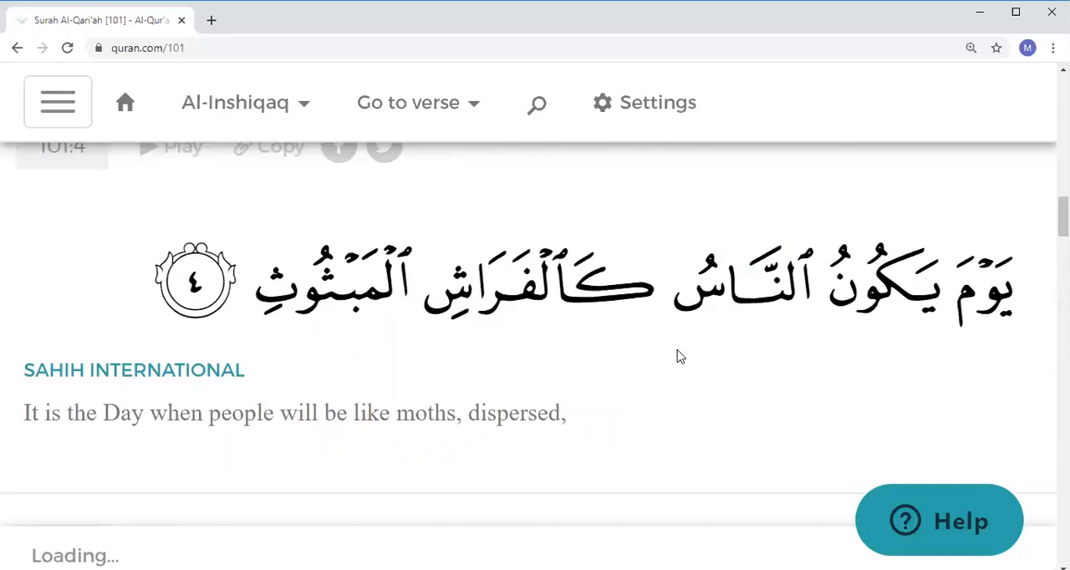
scroll("down", 3)
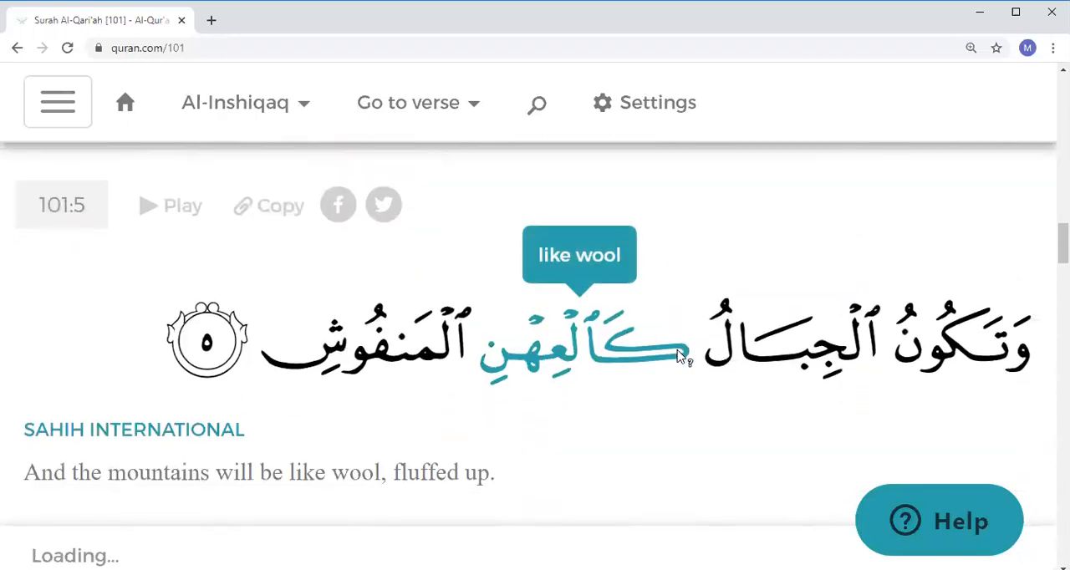
scroll("down", 3)
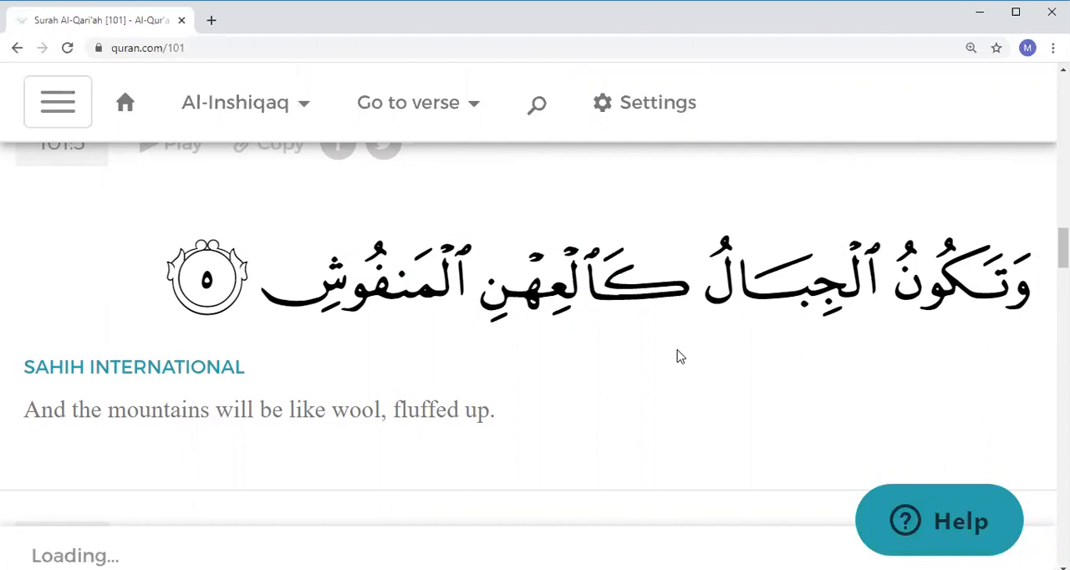
scroll("down", 3)
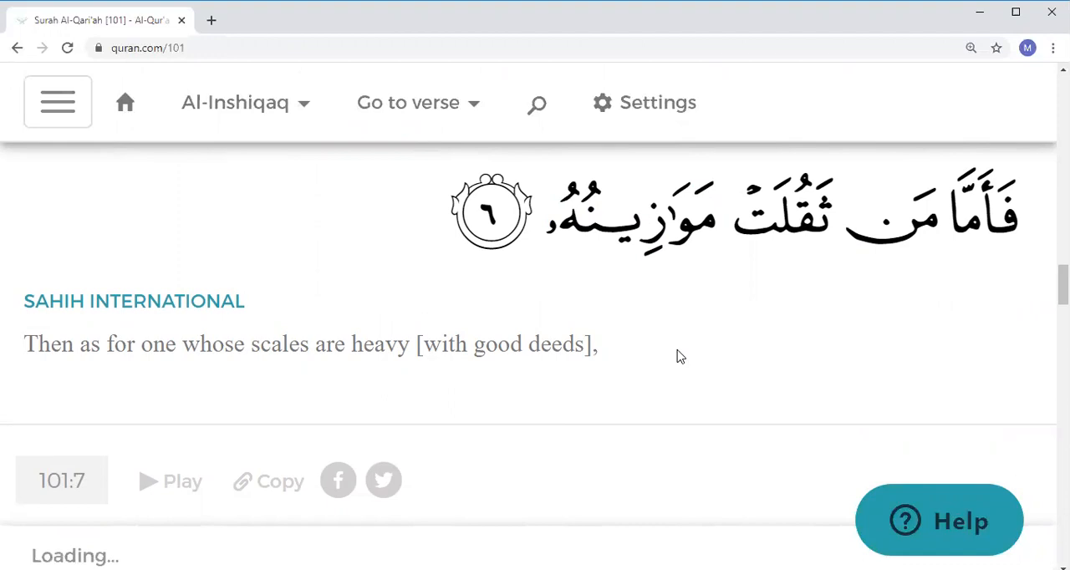
scroll("down", 3)
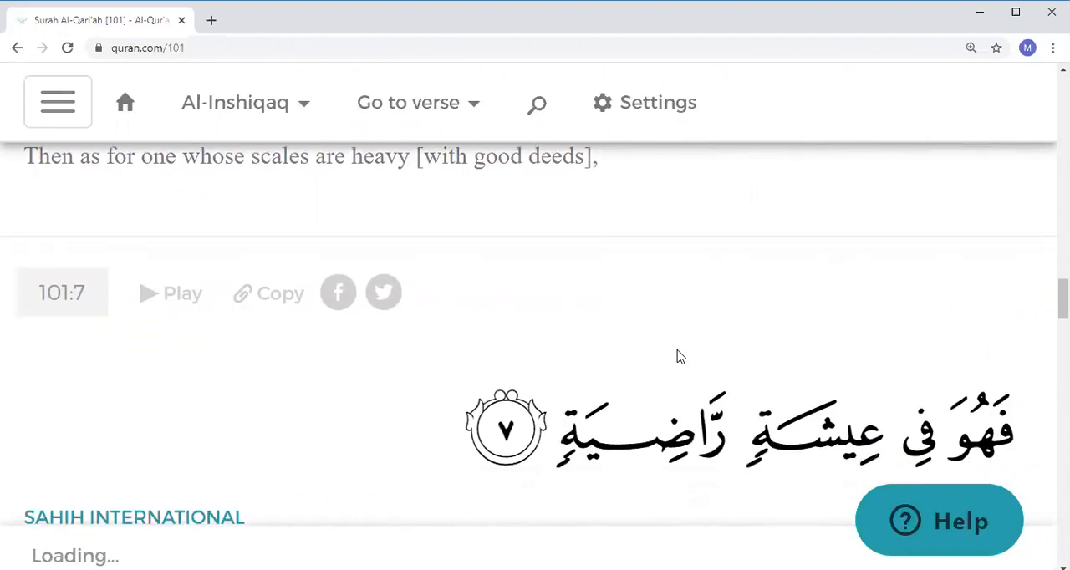
scroll("down", 3)
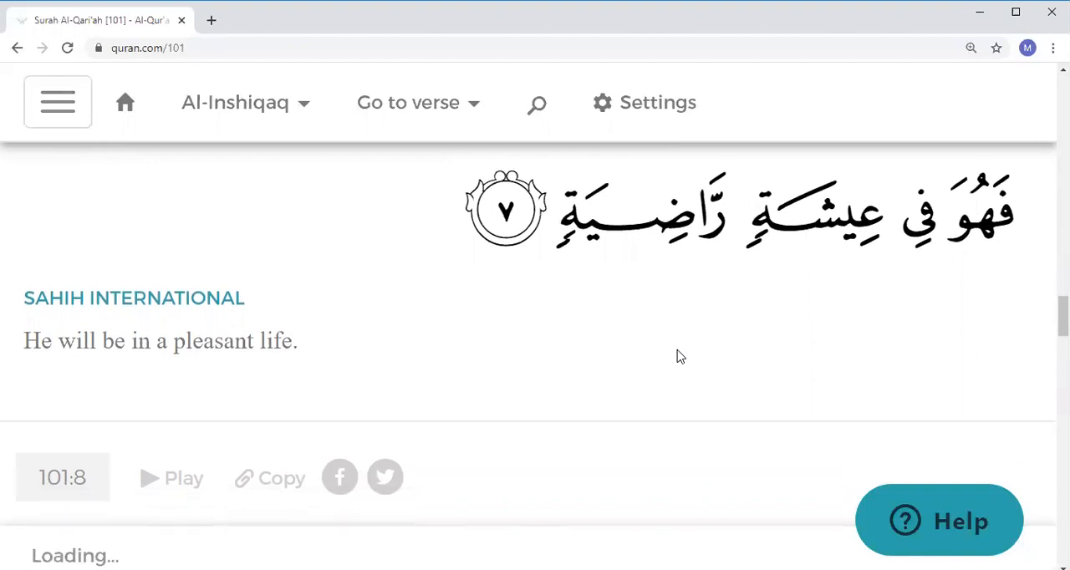
scroll("down", 3)
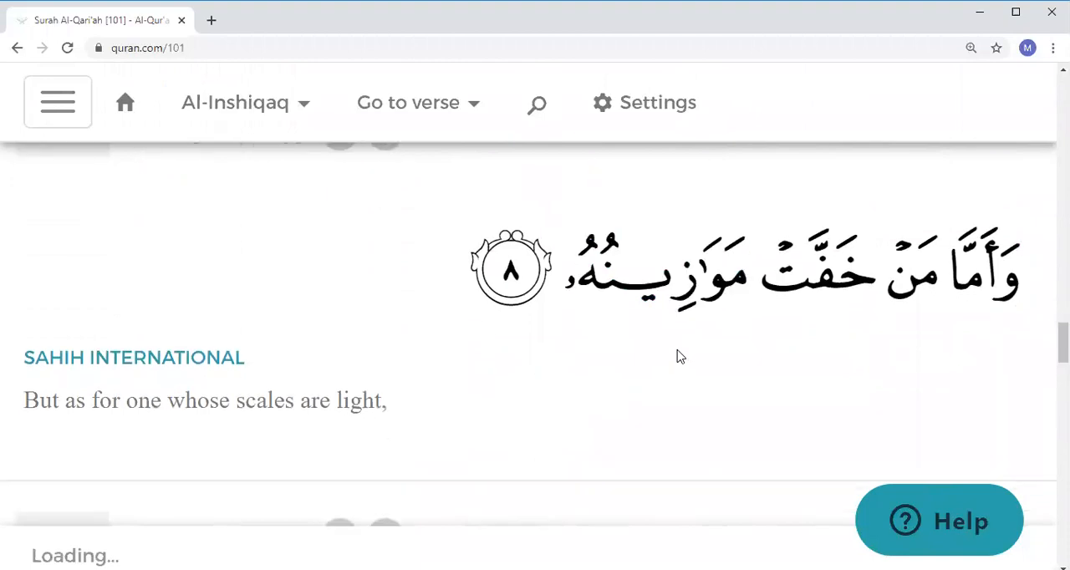
scroll("down", 3)
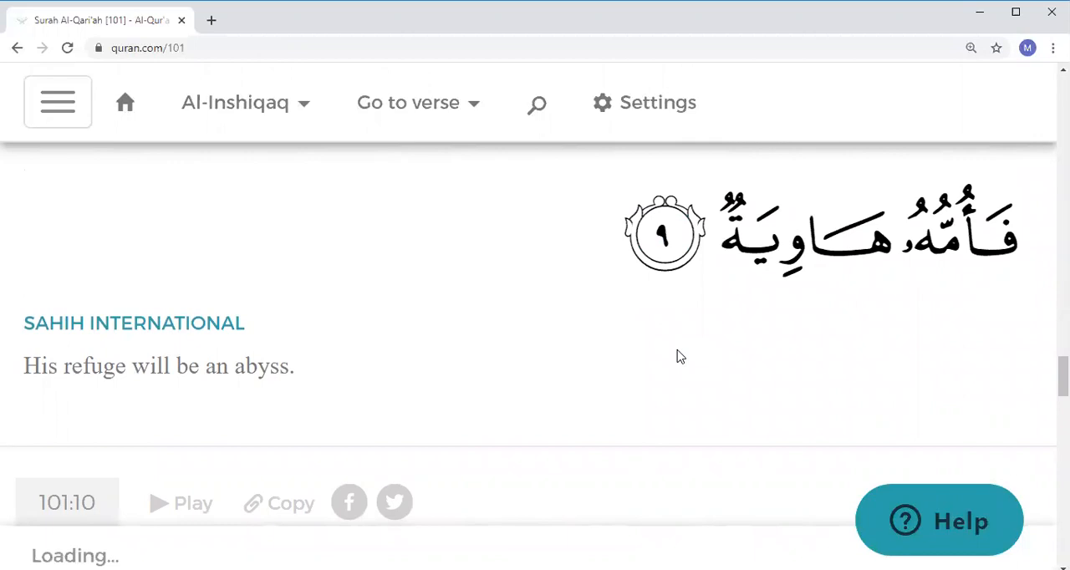
scroll("down", 3)
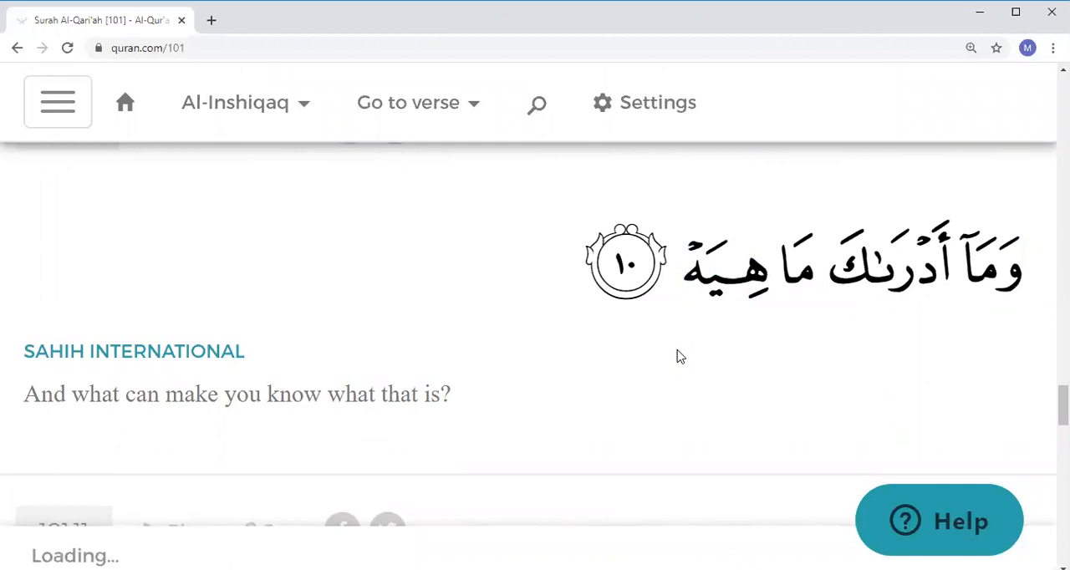
scroll("down", 3)
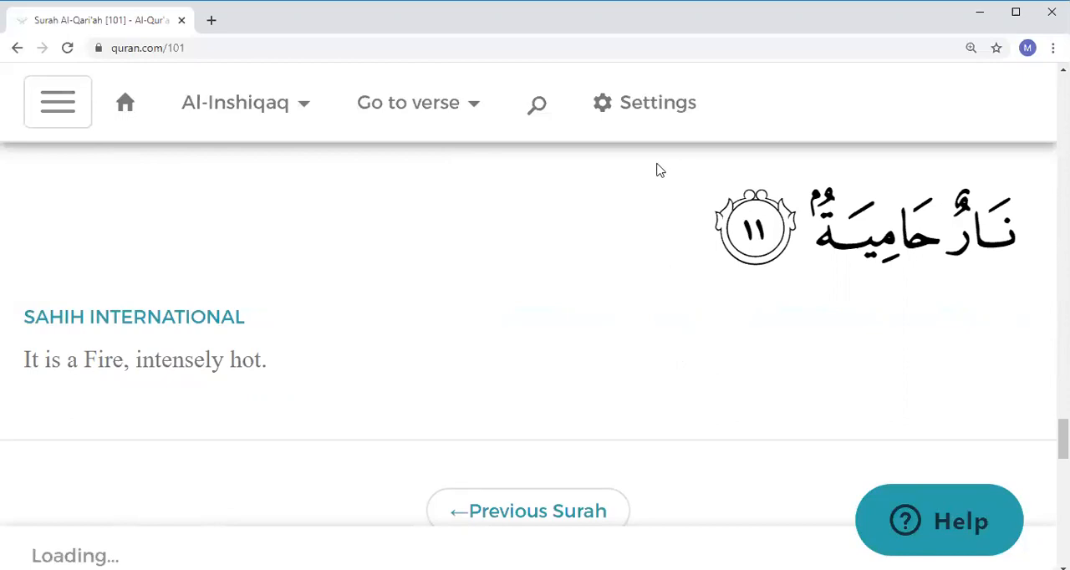
mouse_move(614, 84)
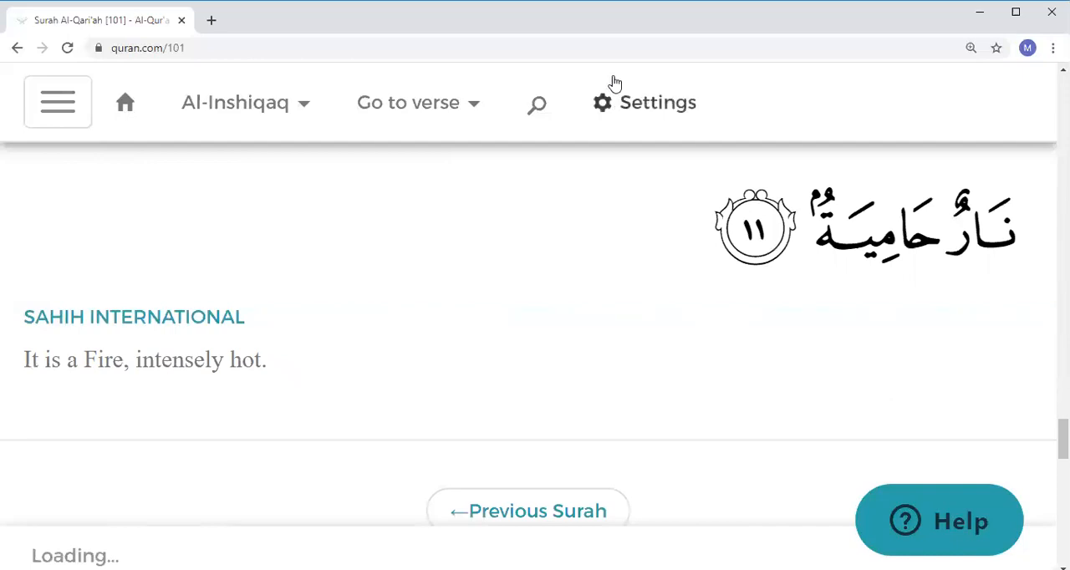